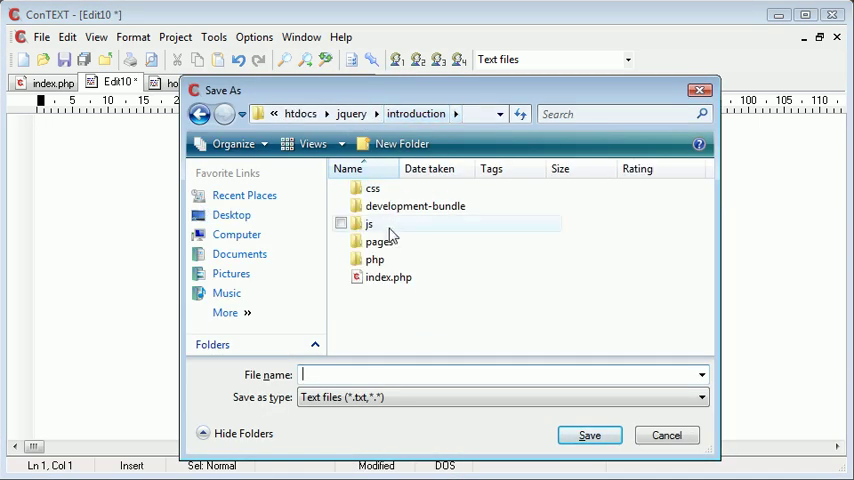
{"action": "mouse_move", "coordinate": [388, 277]}
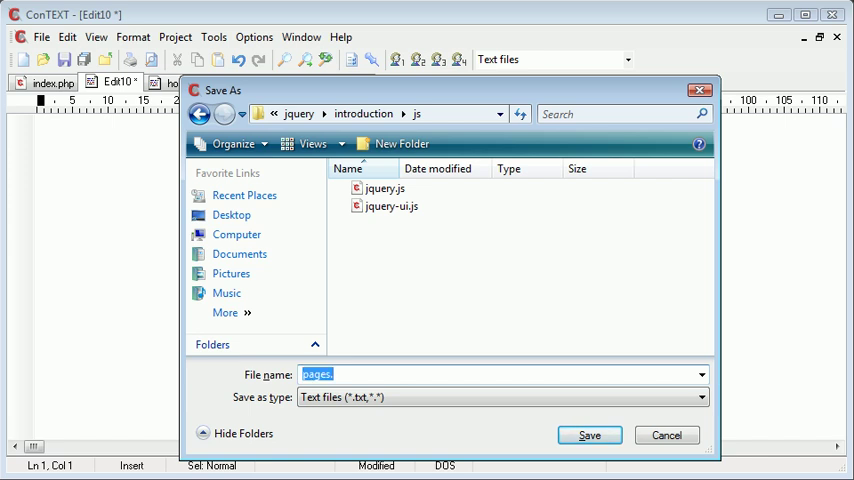
- Save the empty script as nav.js and switch to index.php
{"action": "left_click", "coordinate": [589, 435]}
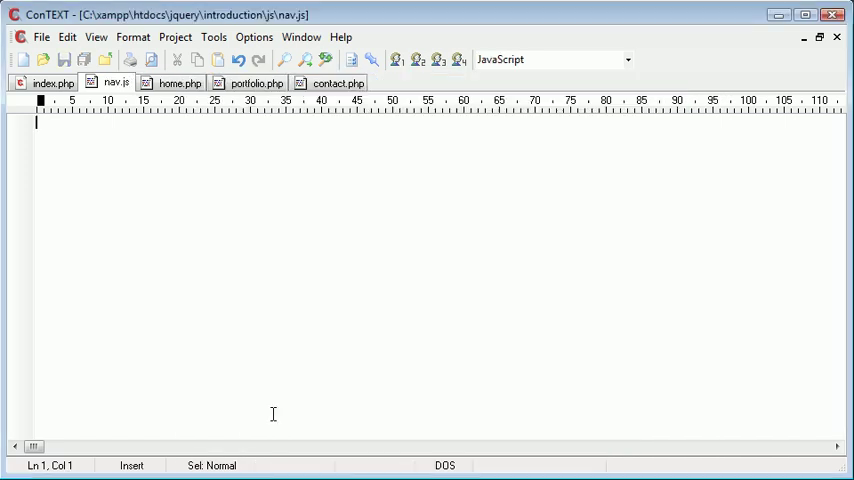
{"action": "mouse_move", "coordinate": [116, 83]}
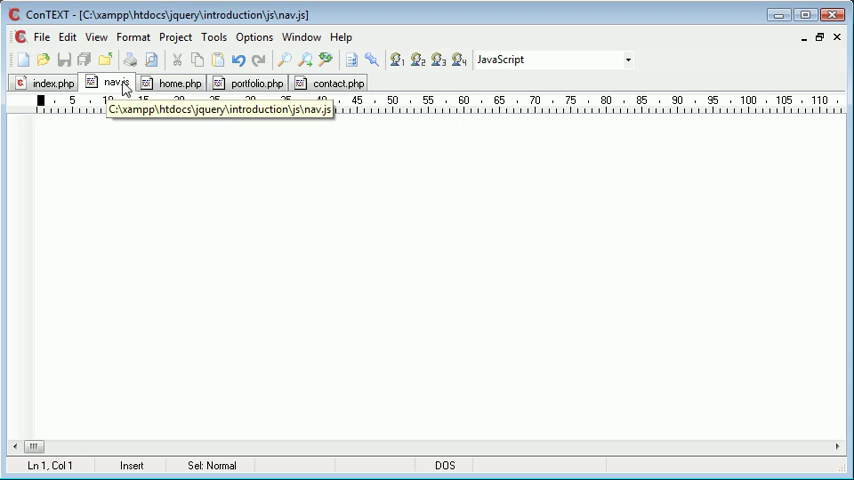
{"action": "left_click", "coordinate": [52, 82]}
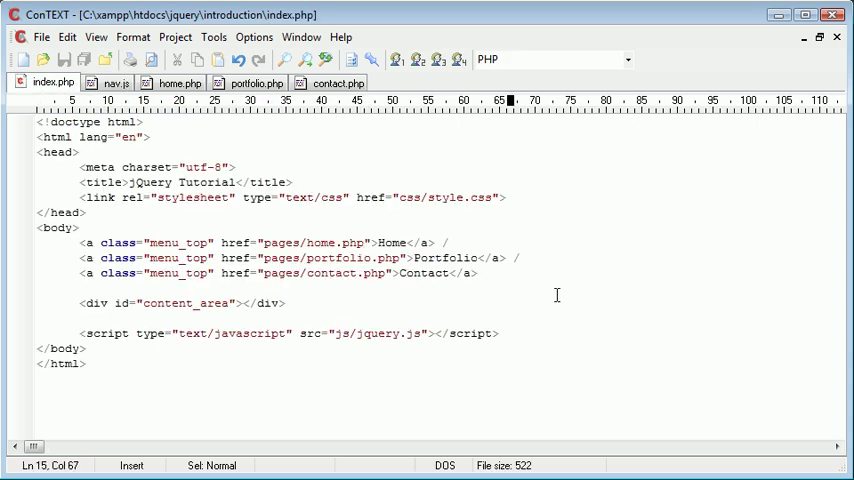
- Add a second script tag loading js/nav.js in index.php
{"action": "type", "text": "<script type=\"text\">"}
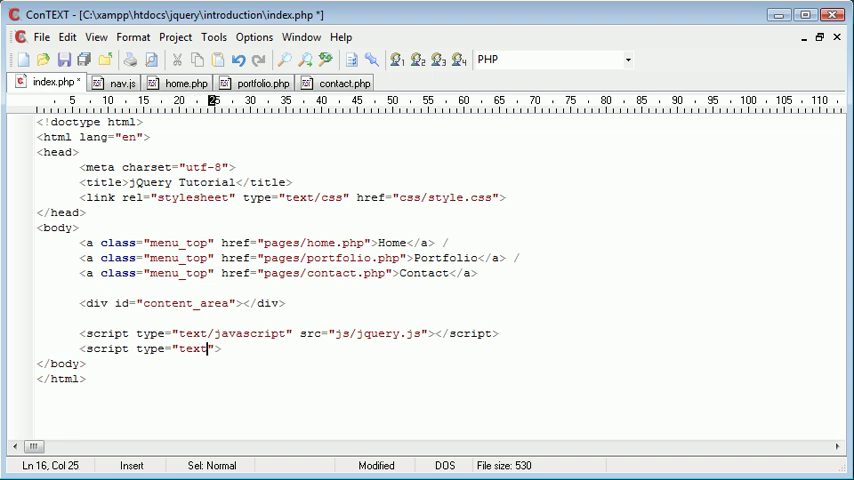
{"action": "type", "text": "/javascript"}
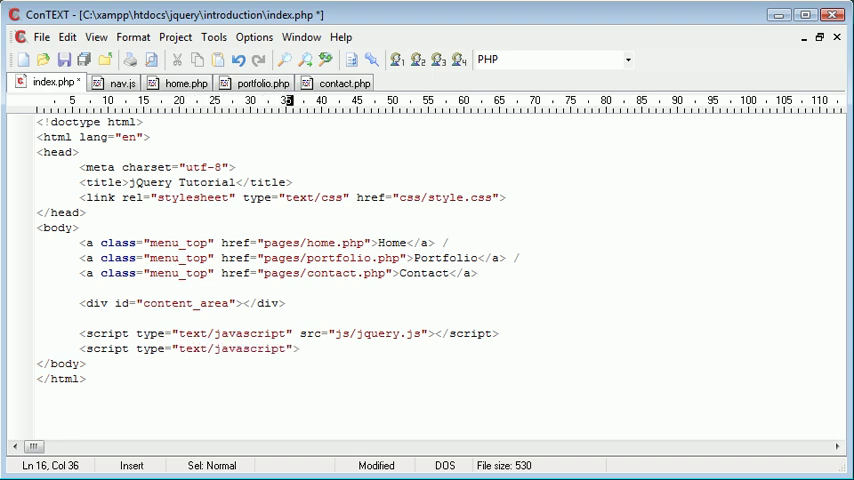
{"action": "type", "text": "src=\"js\""}
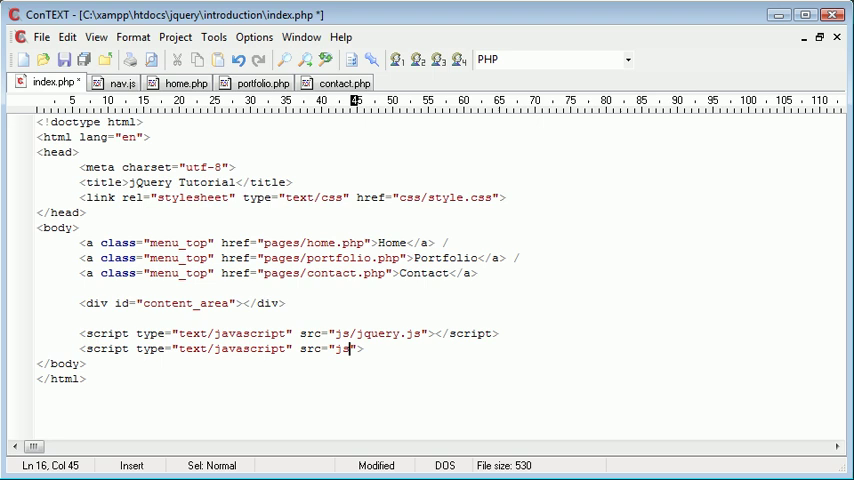
{"action": "type", "text": "/nav."}
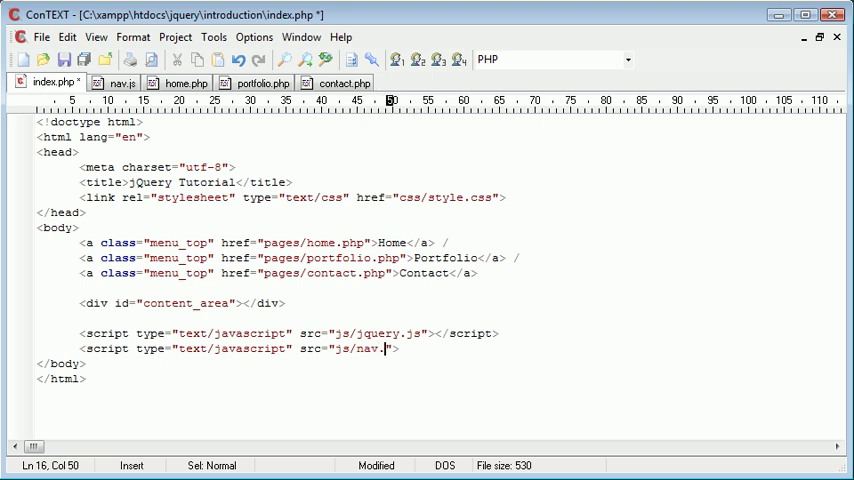
{"action": "type", "text": "js\"></script>"}
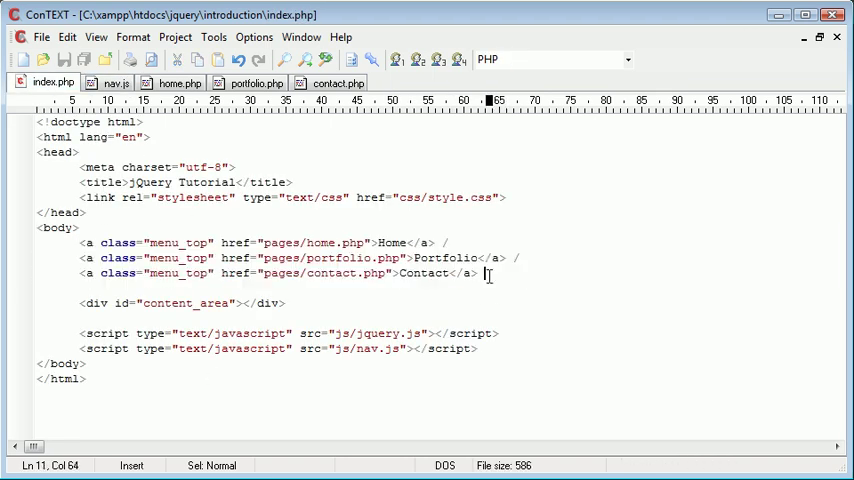
- Highlight the content_area div in index.php, then return to nav.js to start the jQuery code
{"action": "double_click", "coordinate": [178, 242]}
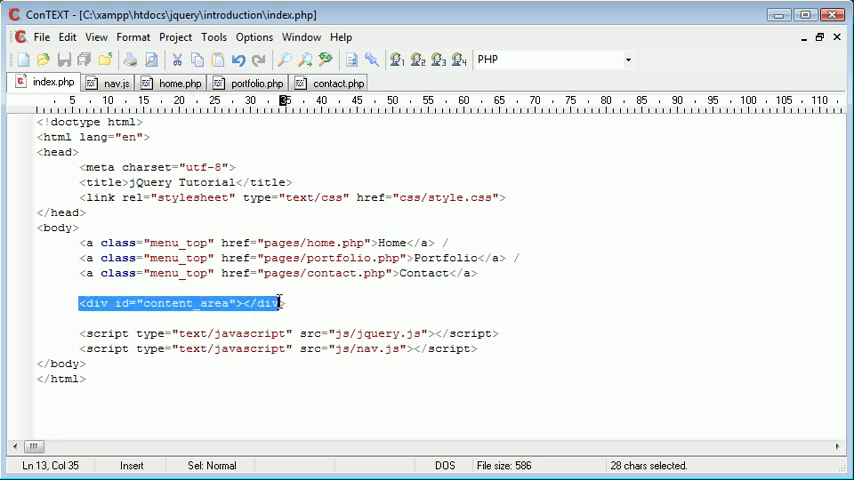
{"action": "double_click", "coordinate": [180, 303]}
{"action": "type", "text": "$"}
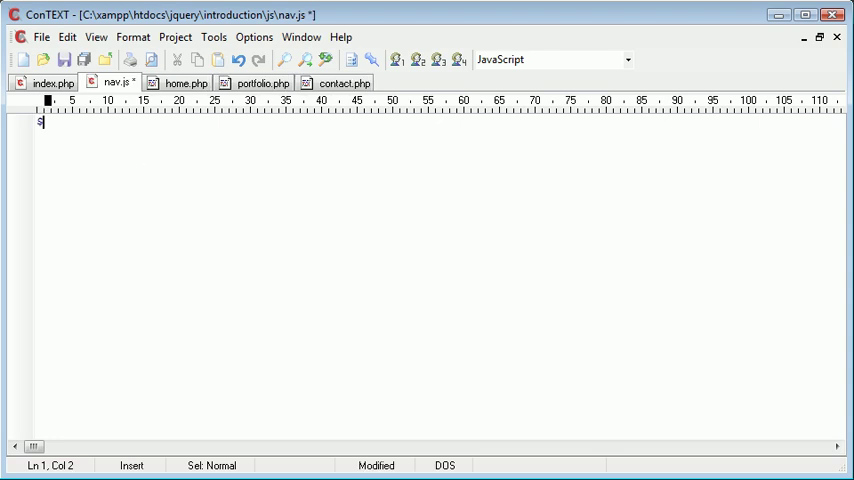
- Write the $('.menu_top').click selector in nav.js, checking the link class in index.php
{"action": "type", "text": "('')"}
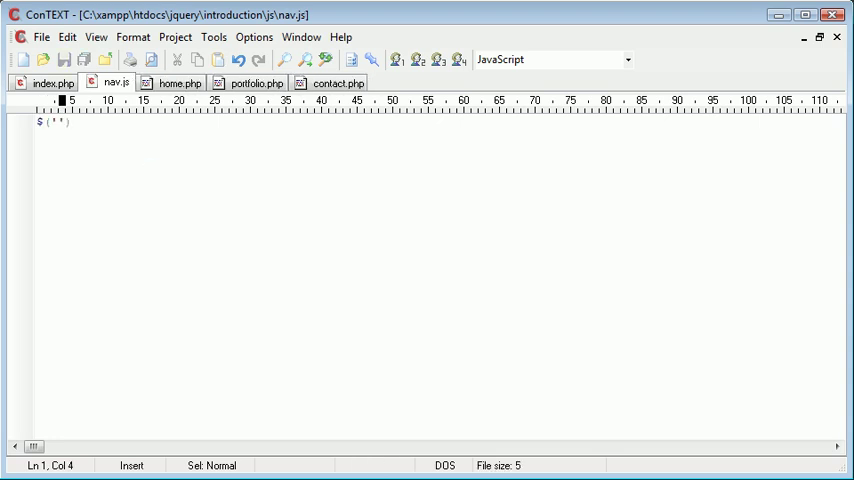
{"action": "left_click", "coordinate": [50, 82]}
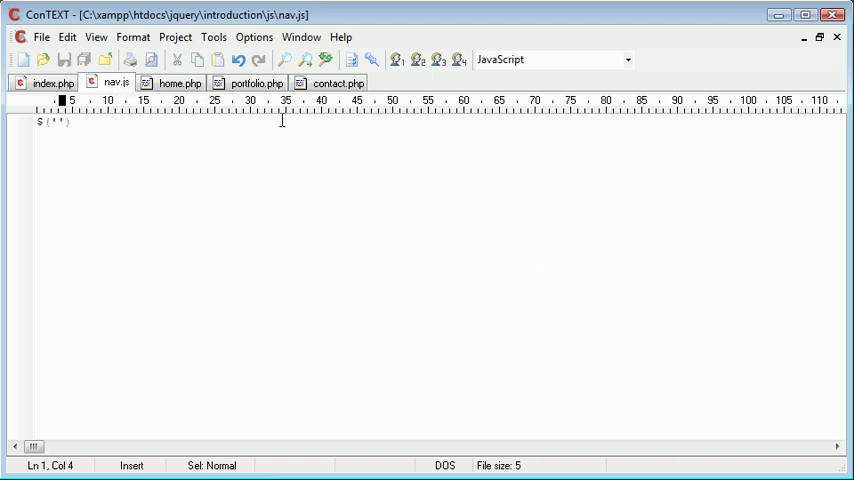
{"action": "type", "text": ".menu_top"}
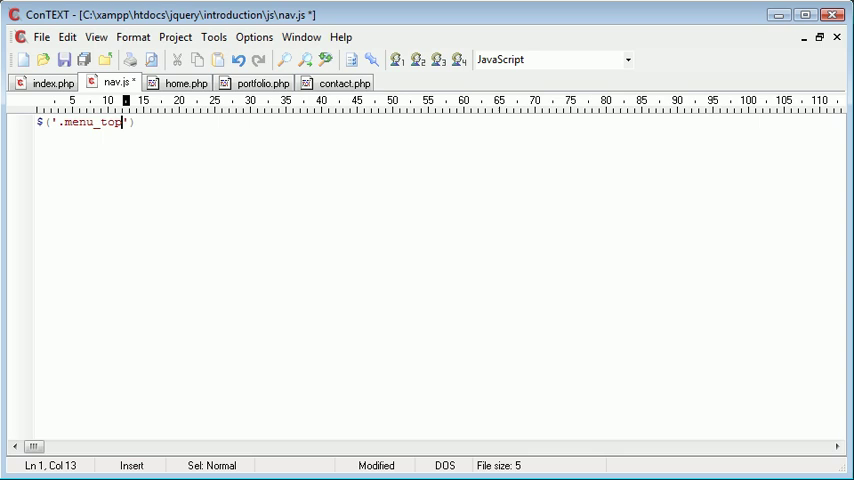
{"action": "type", "text": ".click(function() { });"}
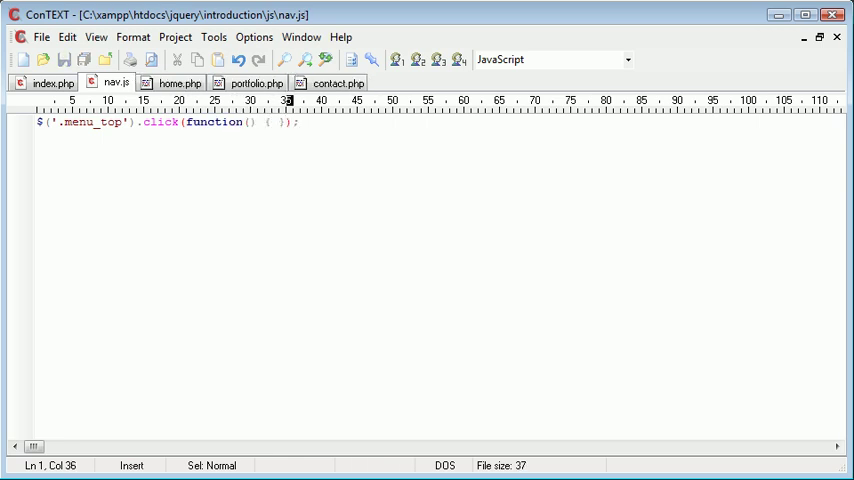
{"action": "left_click", "coordinate": [51, 83]}
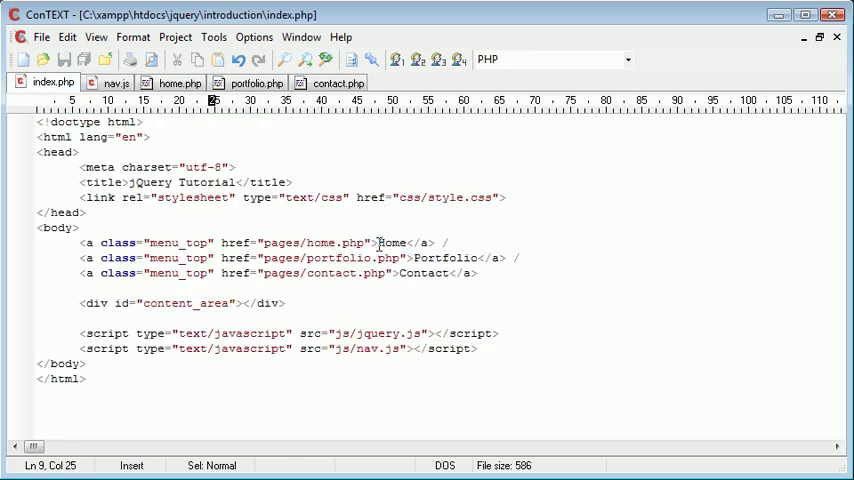
{"action": "double_click", "coordinate": [179, 242]}
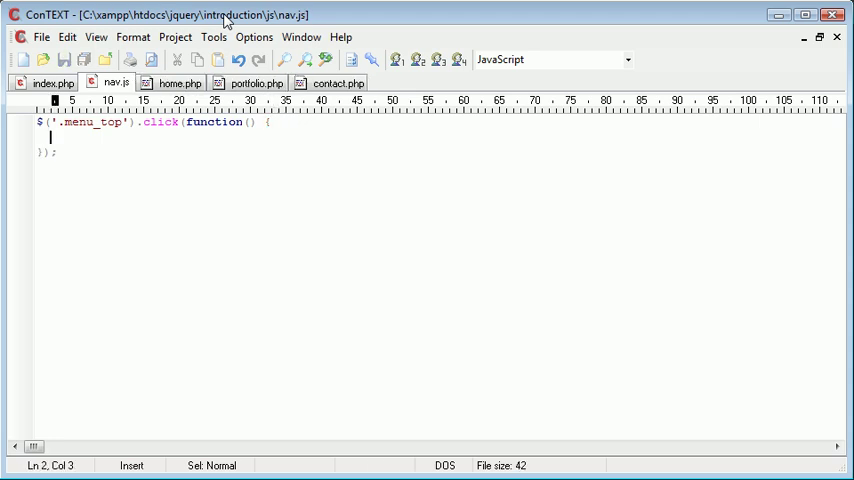
- Fill the click handler with an alert('Clicked') call
{"action": "type", "text": "alert()"}
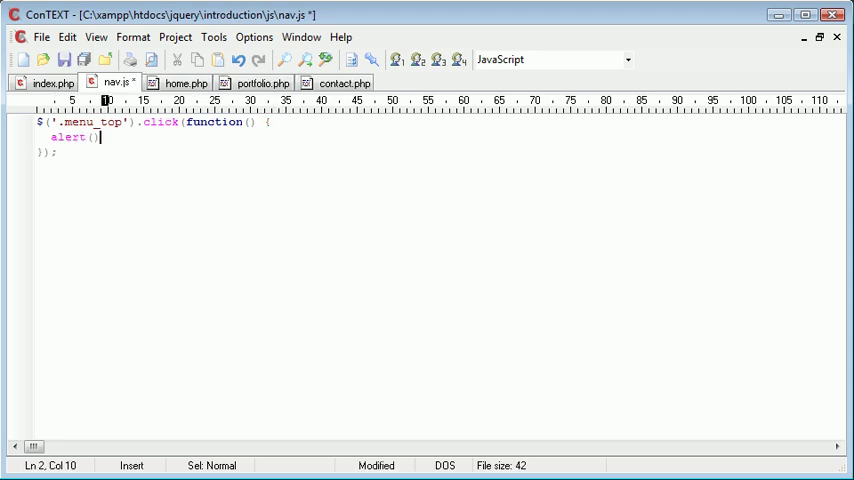
{"action": "type", "text": "Cl"}
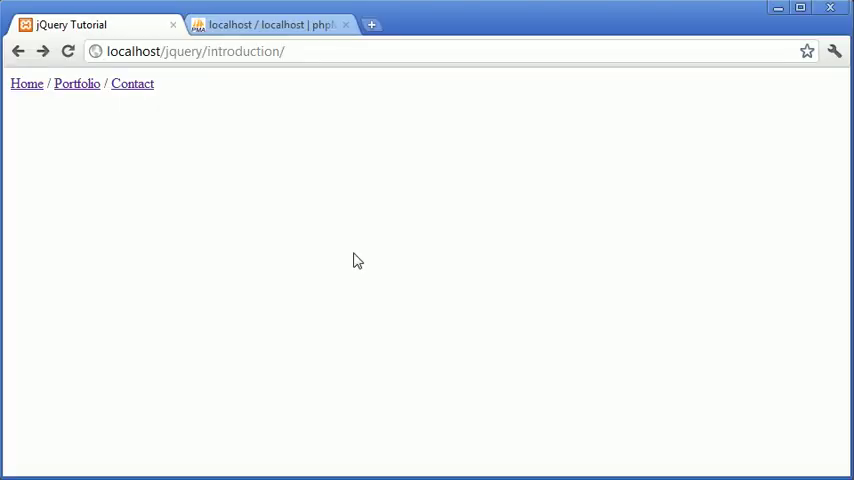
{"action": "mouse_move", "coordinate": [97, 145]}
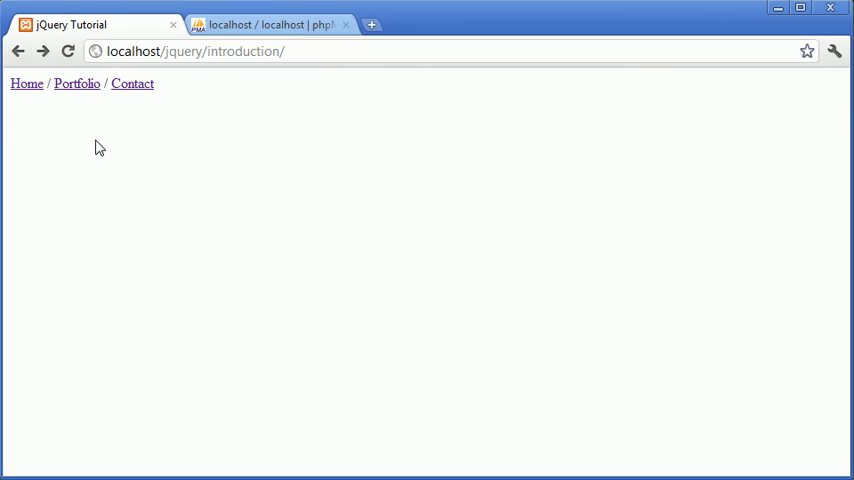
{"action": "mouse_move", "coordinate": [32, 162]}
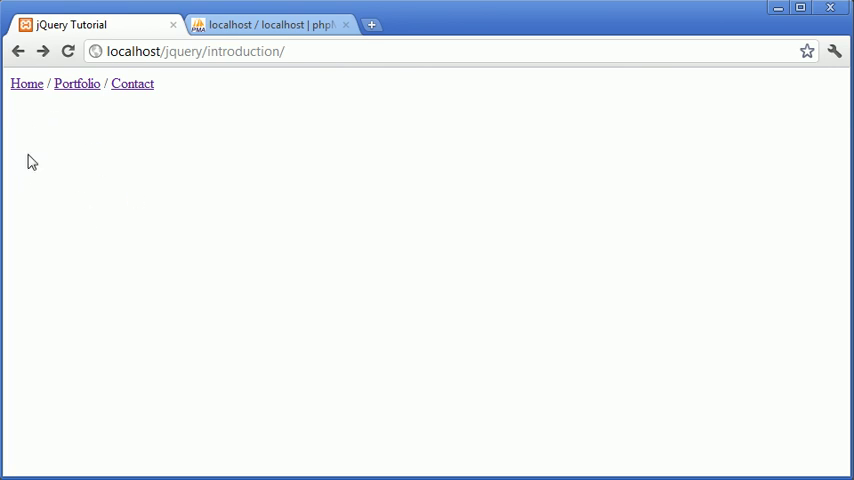
- Test the Home link in Chrome: the Clicked alert shows, home page opens, then go back
{"action": "left_click", "coordinate": [27, 83]}
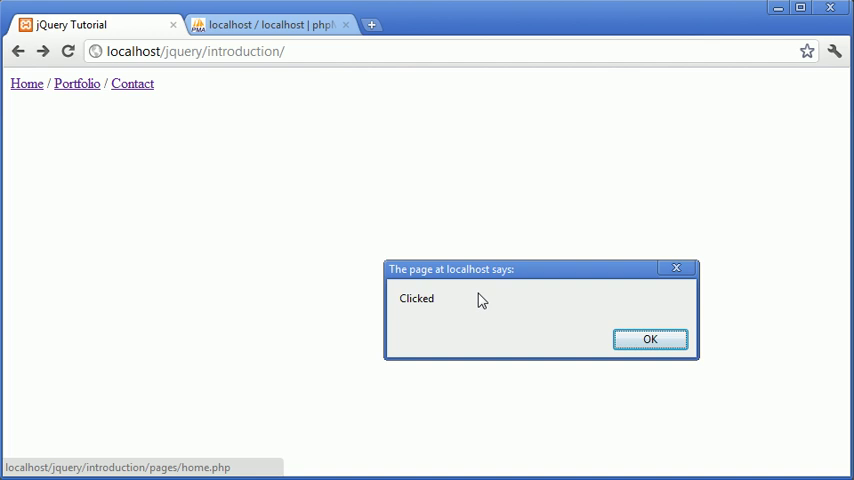
{"action": "left_click", "coordinate": [650, 338]}
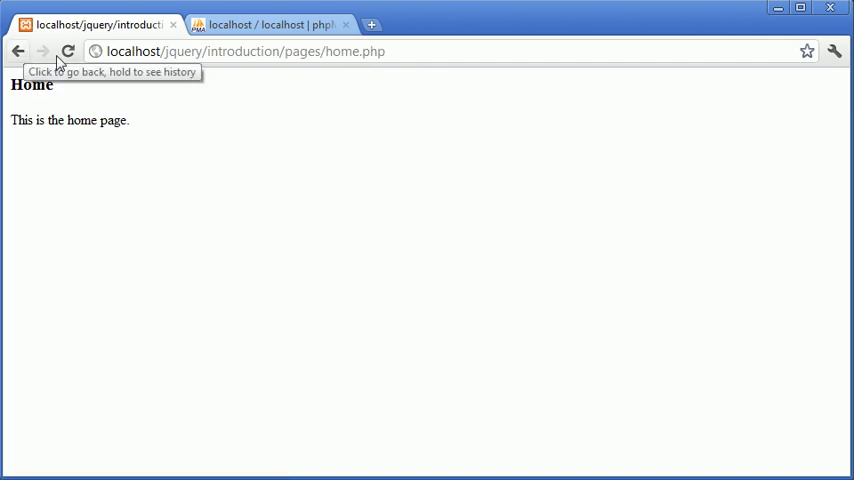
{"action": "left_click", "coordinate": [245, 51]}
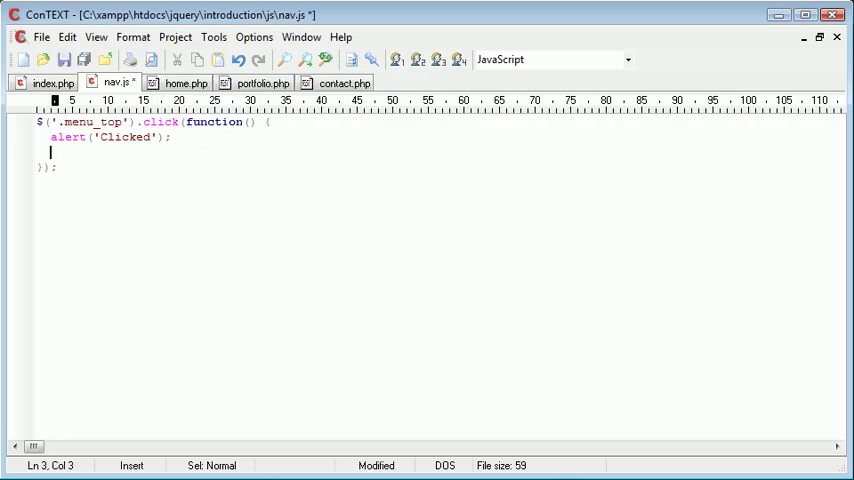
- End the click handler with return false; and an // other code comment line
{"action": "type", "text": "return fa"}
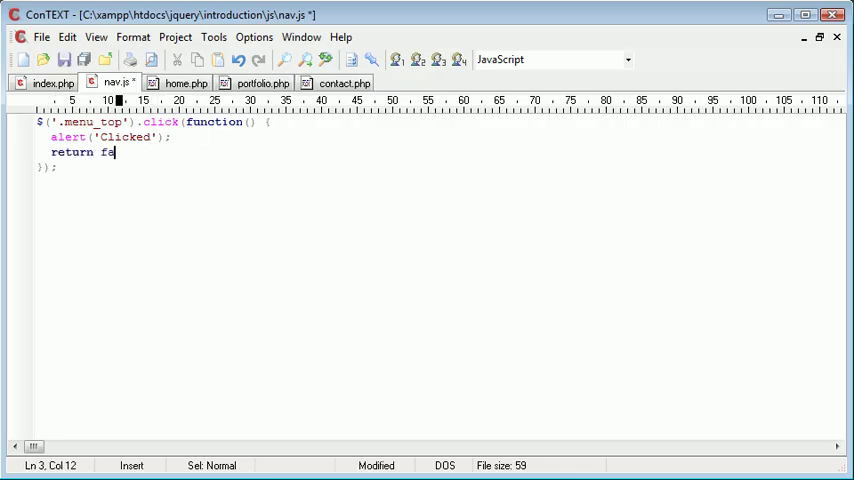
{"action": "type", "text": "lse;"}
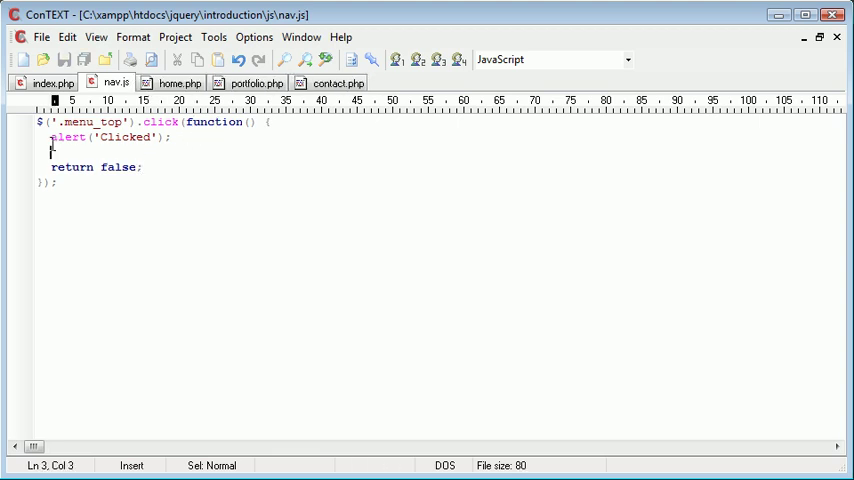
{"action": "type", "text": "// other cod"}
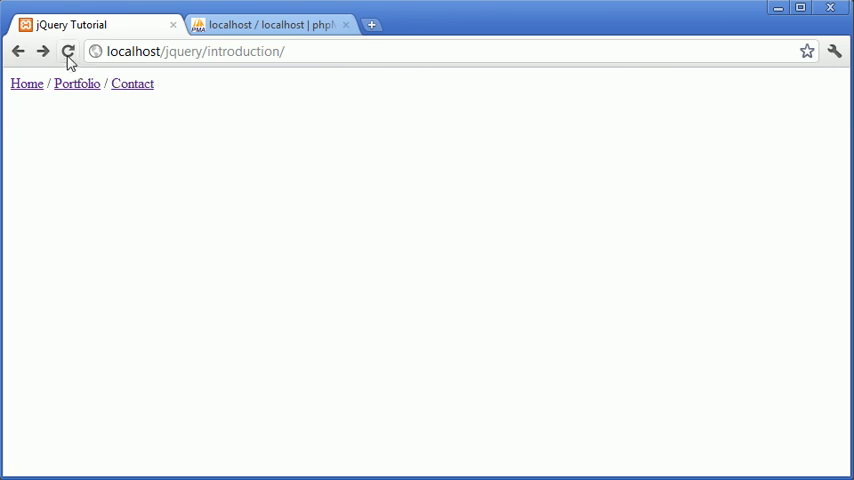
{"action": "left_click", "coordinate": [27, 83]}
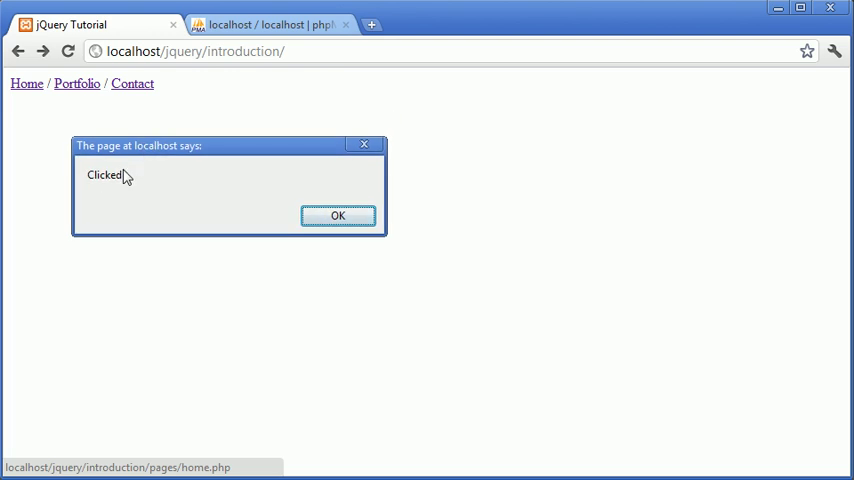
{"action": "left_click", "coordinate": [338, 216]}
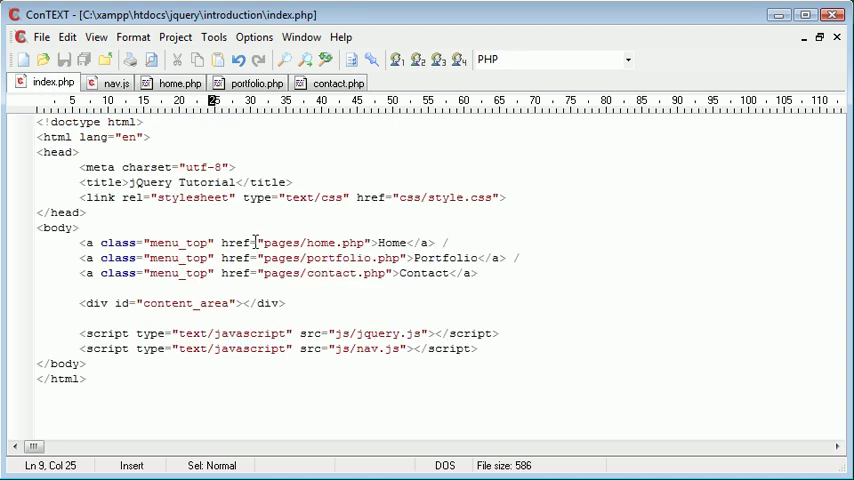
{"action": "left_click", "coordinate": [113, 82]}
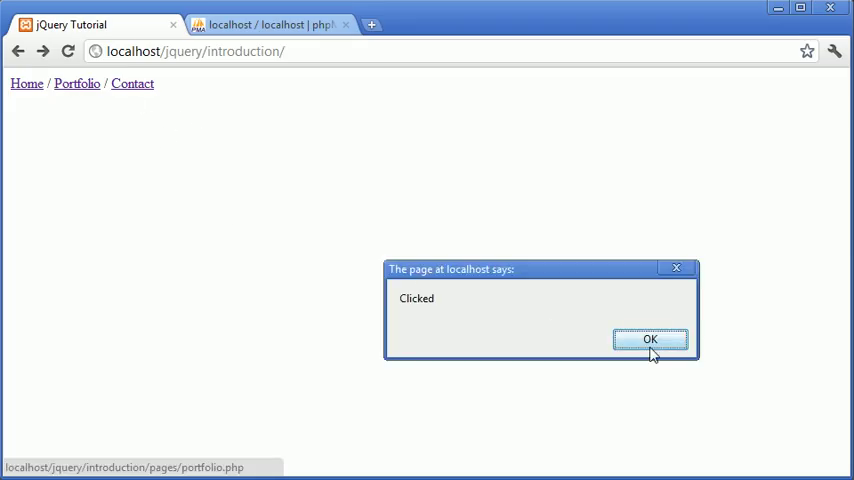
{"action": "left_click", "coordinate": [650, 339]}
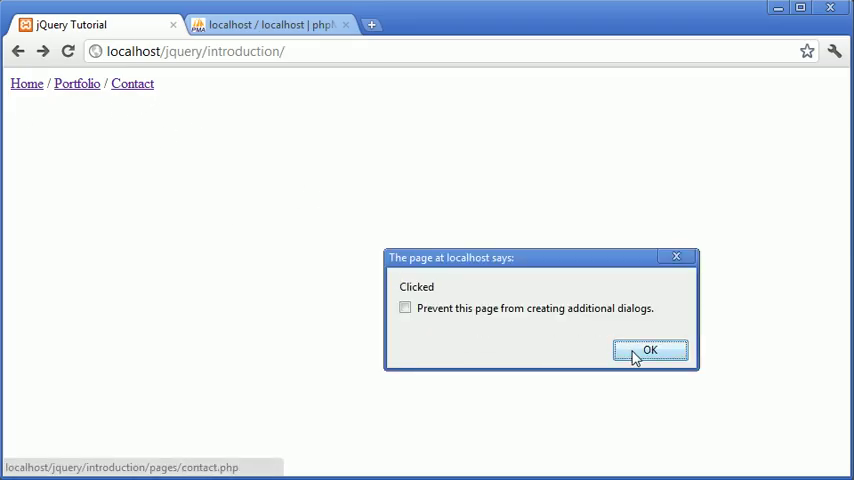
{"action": "left_click", "coordinate": [650, 350]}
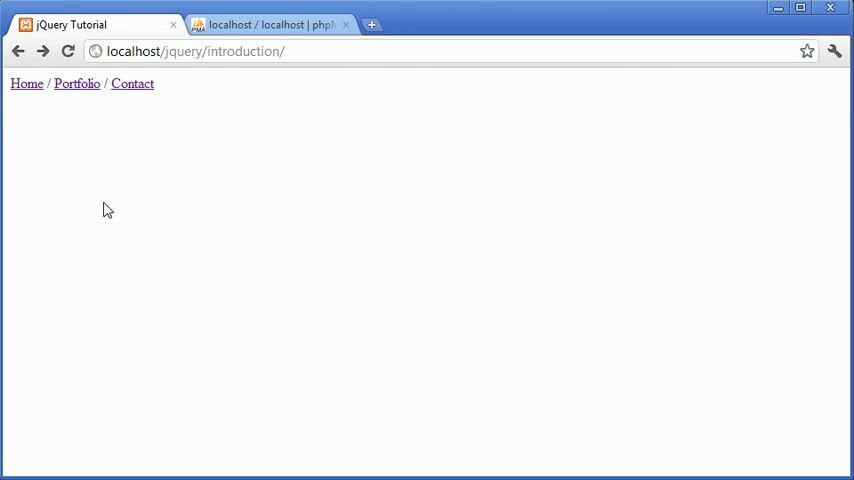
{"action": "mouse_move", "coordinate": [63, 220]}
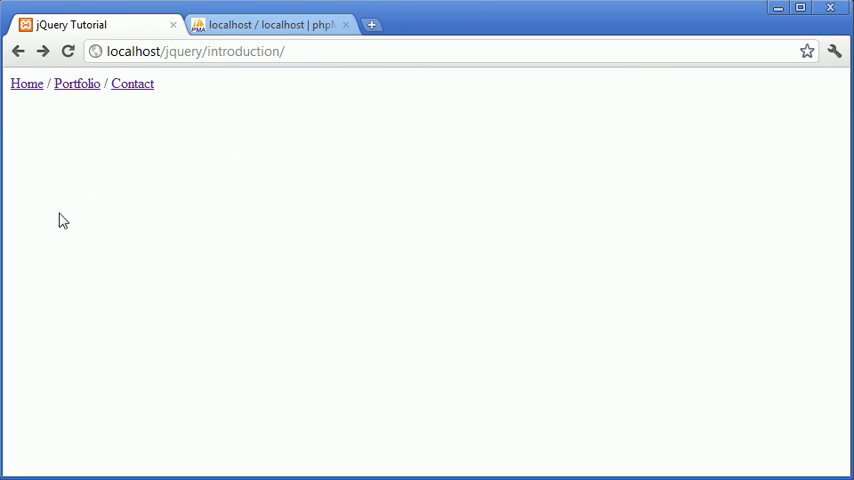
{"action": "mouse_move", "coordinate": [185, 130]}
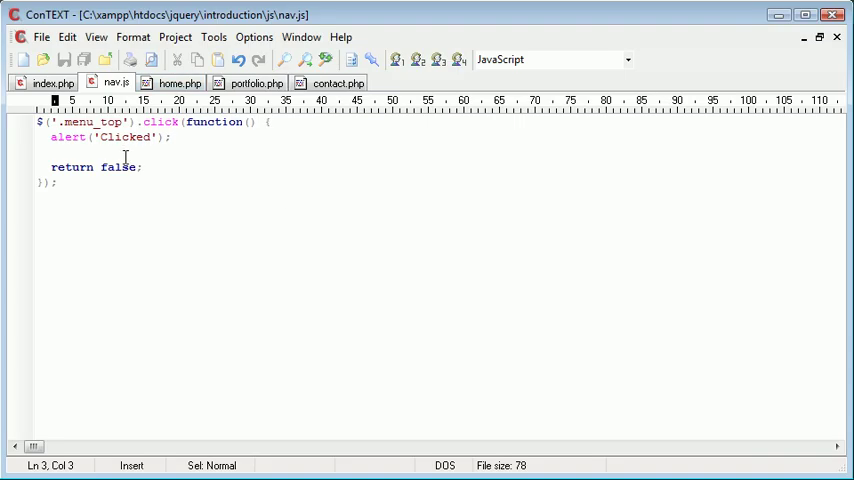
- Review the handler line and the Home link text and pages/portfolio.php href in index.php
{"action": "triple_click", "coordinate": [108, 137]}
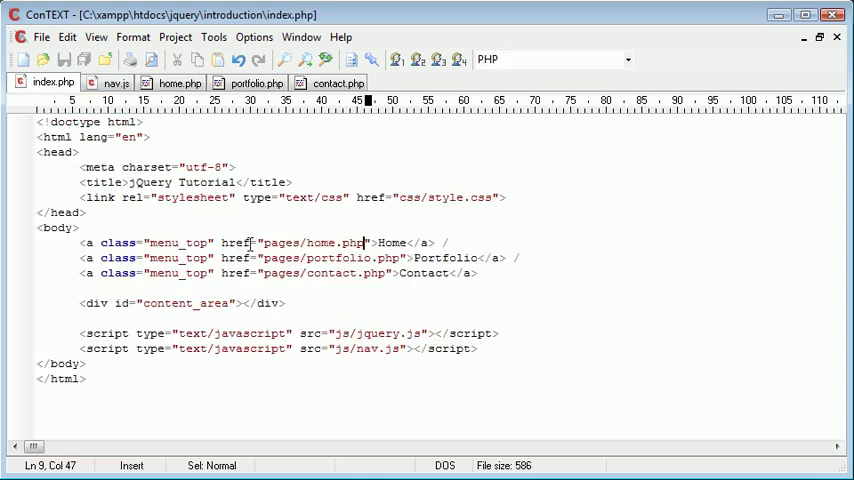
{"action": "mouse_move", "coordinate": [400, 242]}
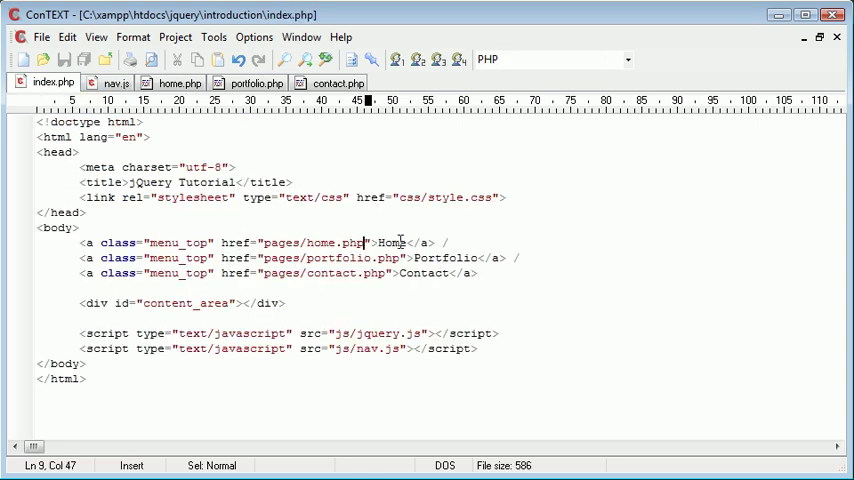
{"action": "double_click", "coordinate": [313, 243]}
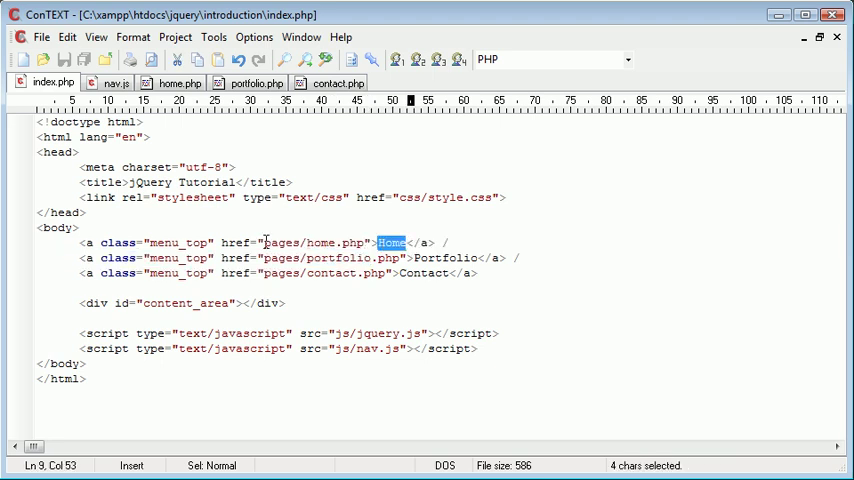
{"action": "double_click", "coordinate": [312, 242]}
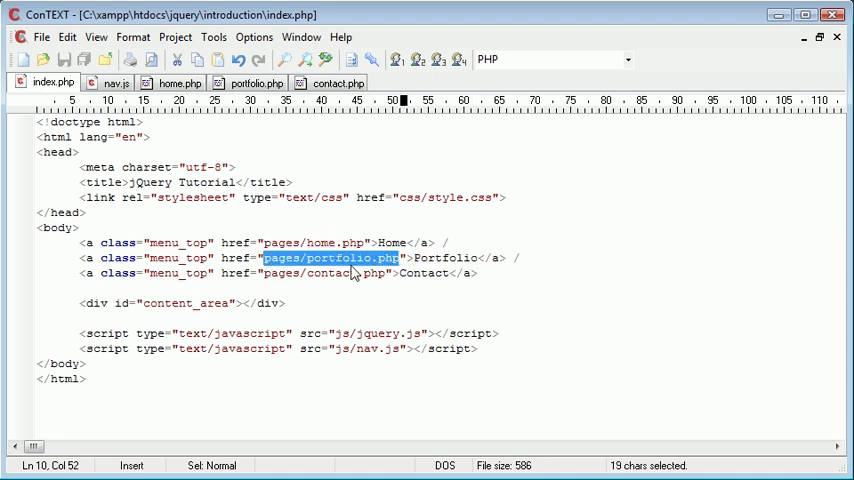
{"action": "left_click", "coordinate": [265, 273]}
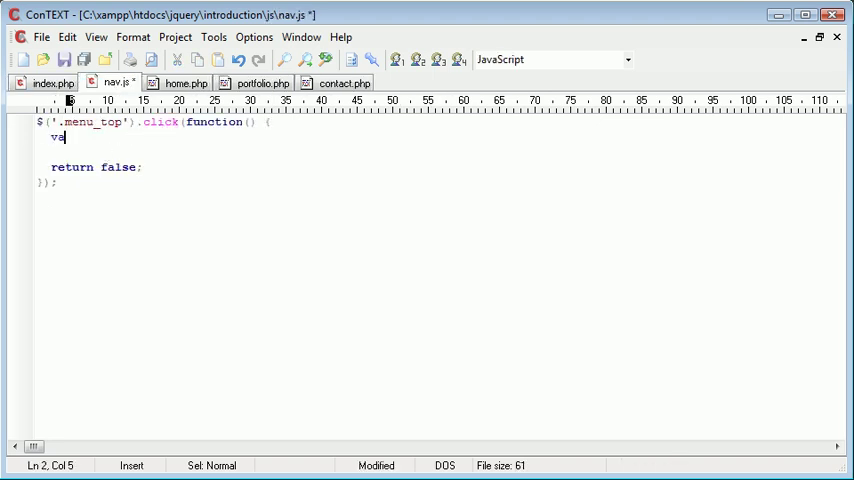
- Replace the alert line in nav.js with the start of var href =
{"action": "type", "text": "r"}
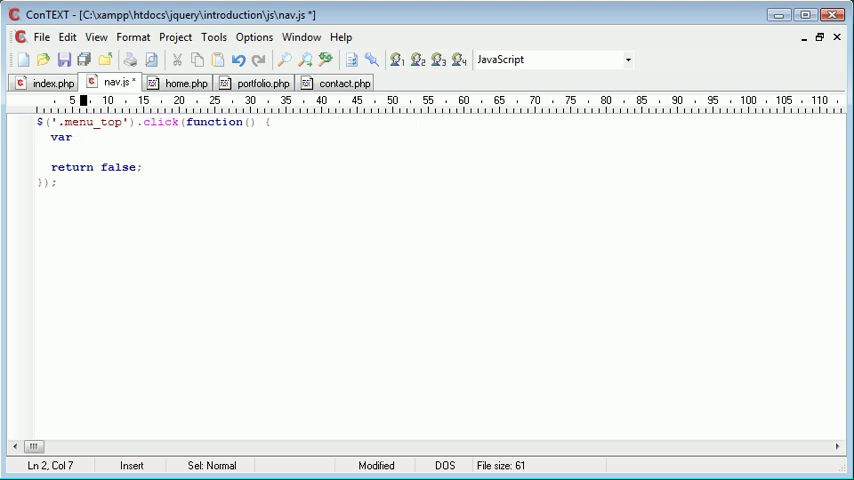
{"action": "type", "text": "href ="}
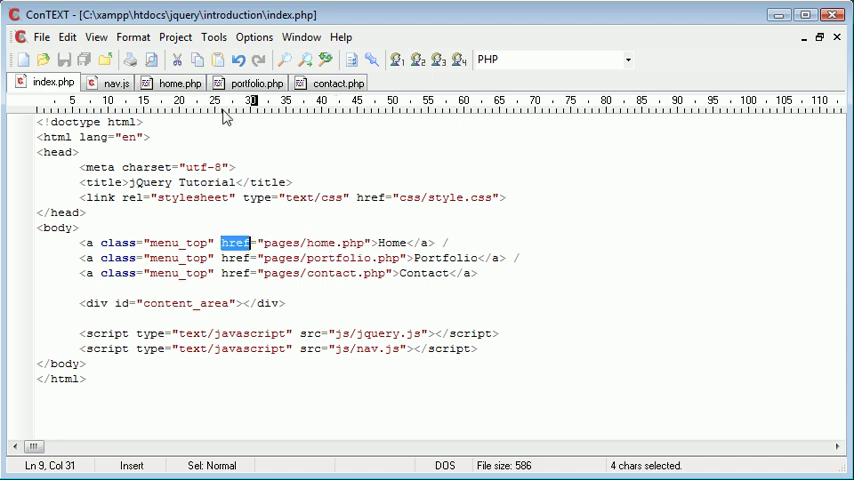
- Complete the declaration as var href = $('.menu_top').attr('href');
{"action": "left_click", "coordinate": [115, 83]}
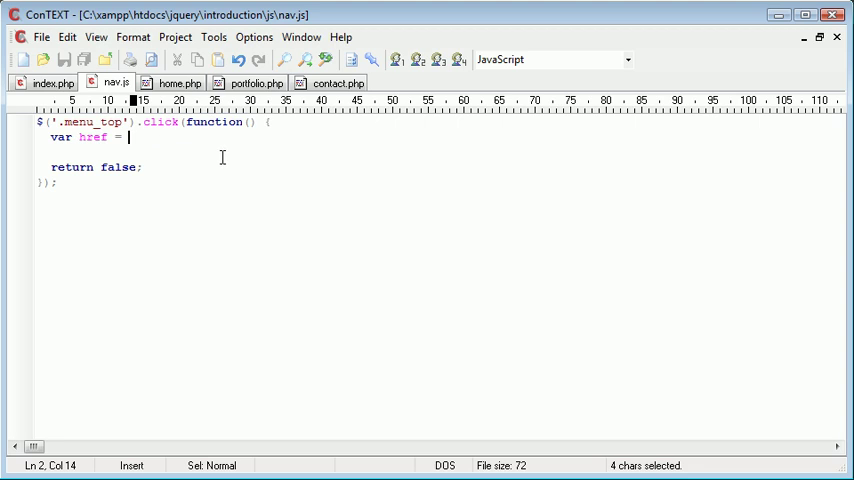
{"action": "type", "text": "$(this"}
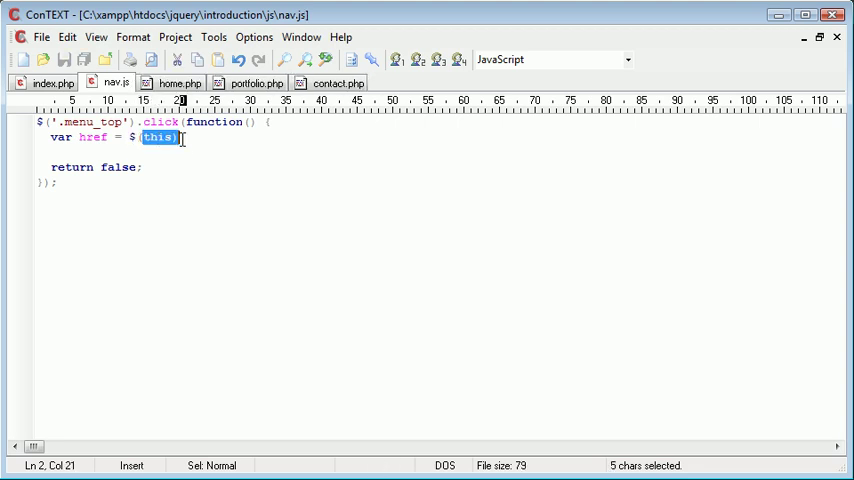
{"action": "double_click", "coordinate": [91, 122]}
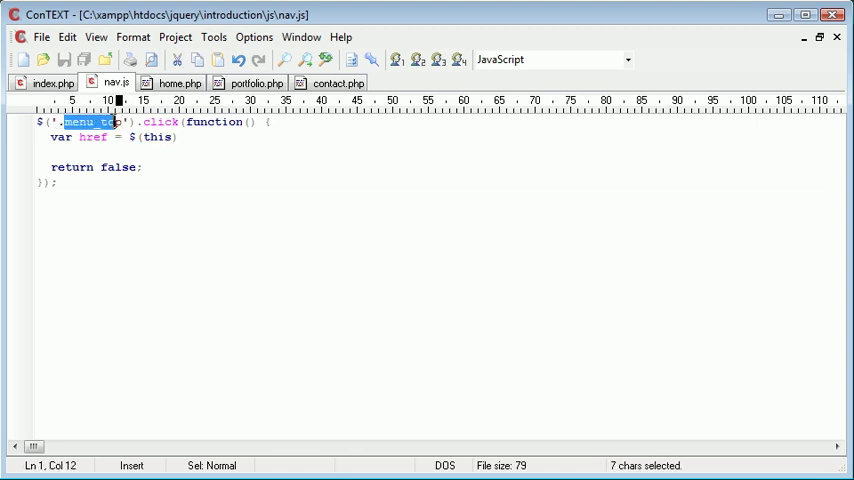
{"action": "double_click", "coordinate": [155, 137]}
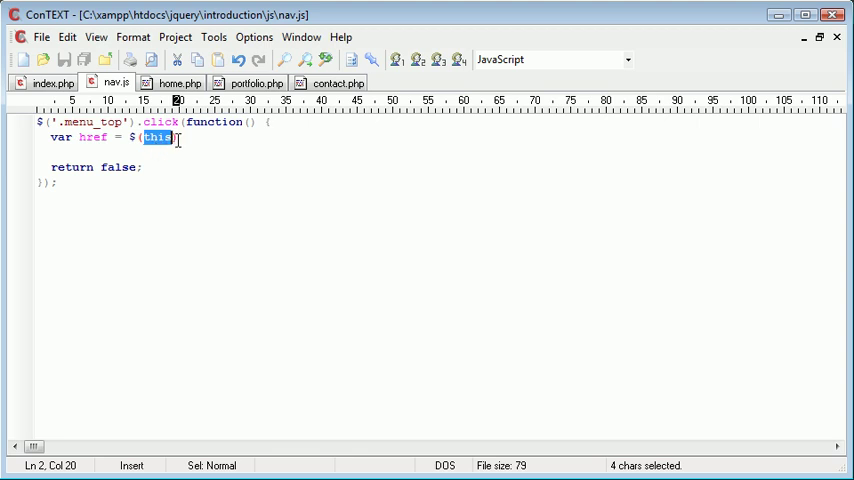
{"action": "left_click", "coordinate": [175, 137]}
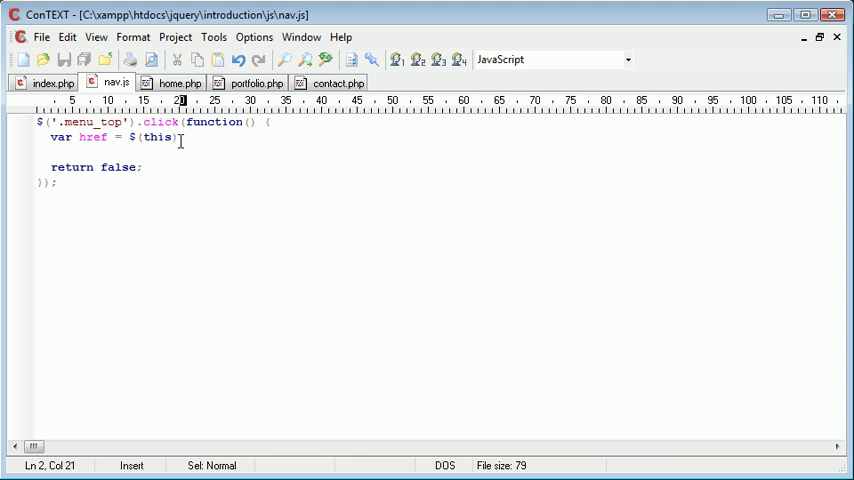
{"action": "double_click", "coordinate": [156, 137]}
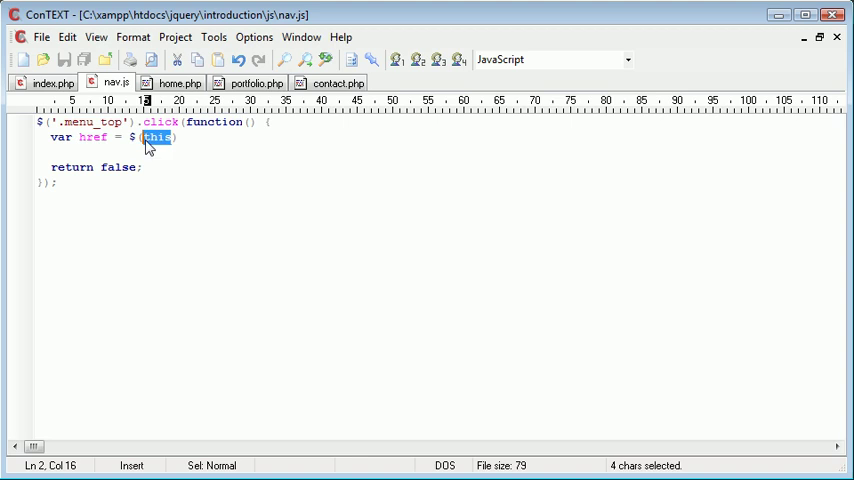
{"action": "type", "text": "'"}
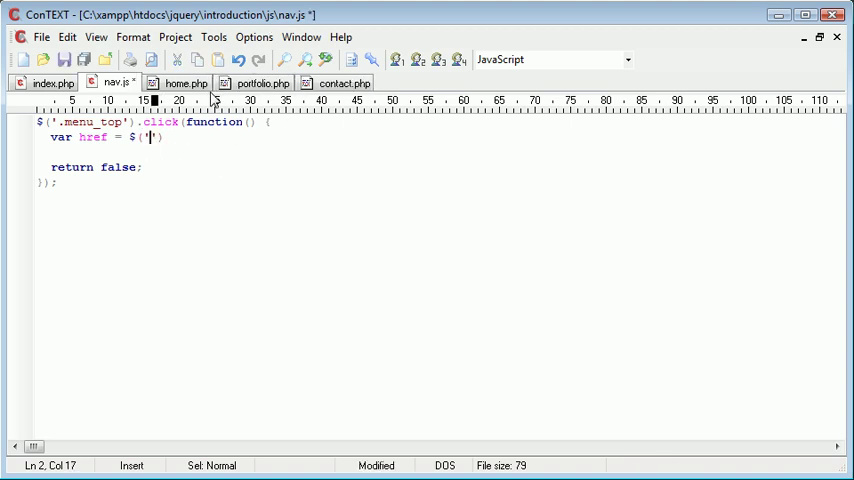
{"action": "type", "text": "menu_top"}
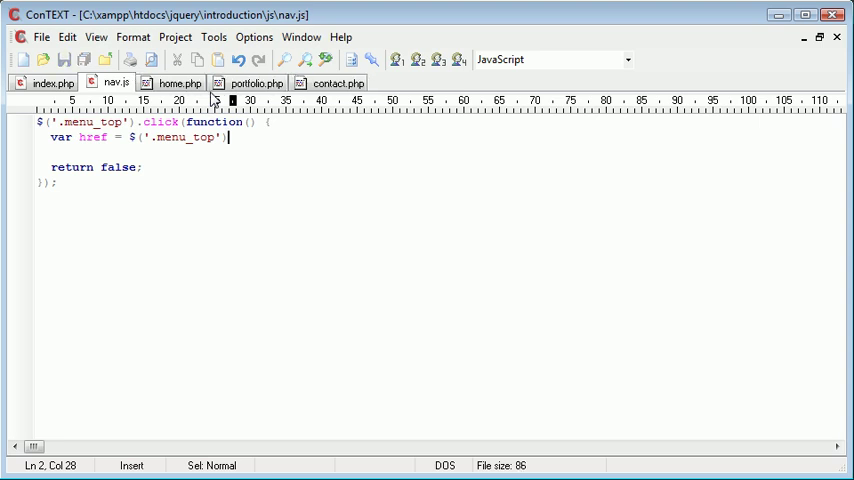
{"action": "type", "text": ".attr();"}
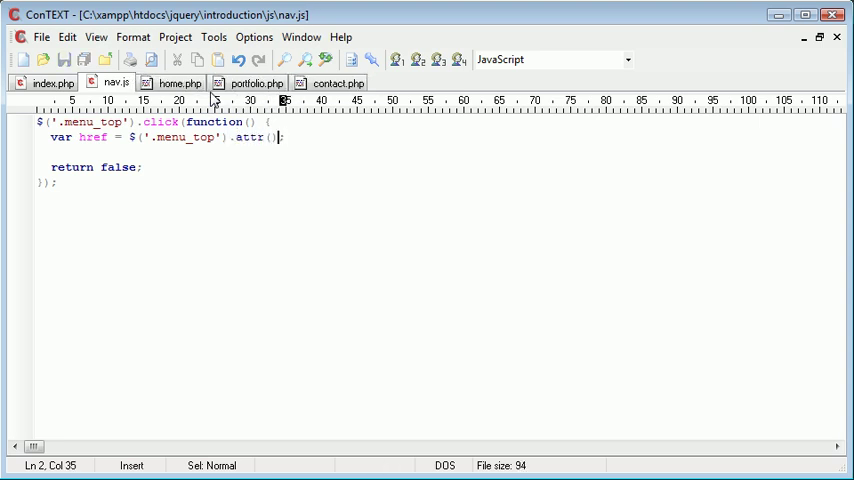
{"action": "type", "text": "''"}
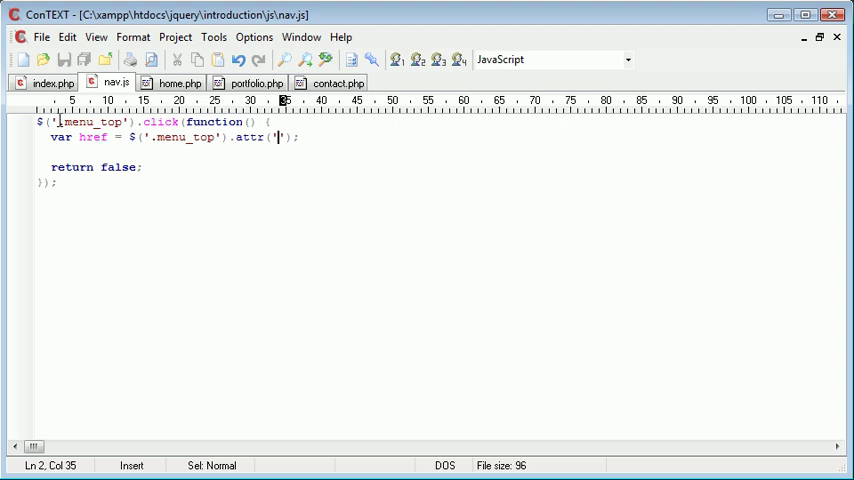
- After checking index.php, add an alert(href); line below the declaration
{"action": "left_click", "coordinate": [49, 83]}
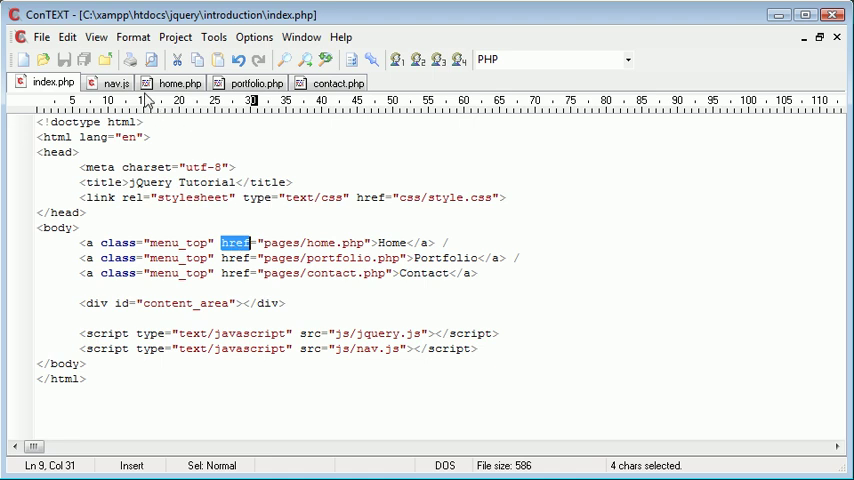
{"action": "left_click", "coordinate": [114, 83]}
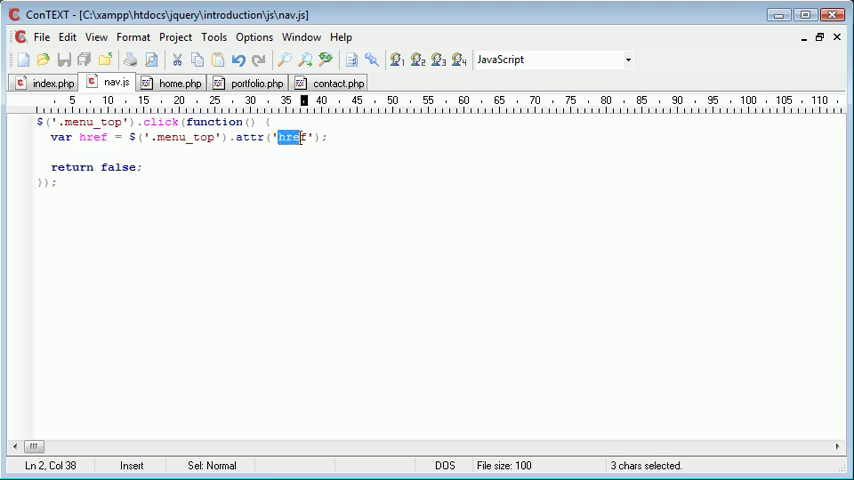
{"action": "left_click", "coordinate": [300, 137]}
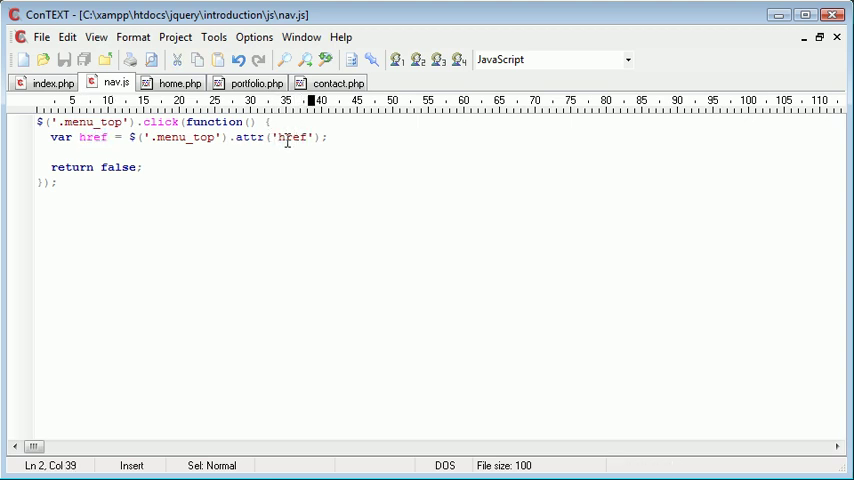
{"action": "double_click", "coordinate": [92, 137]}
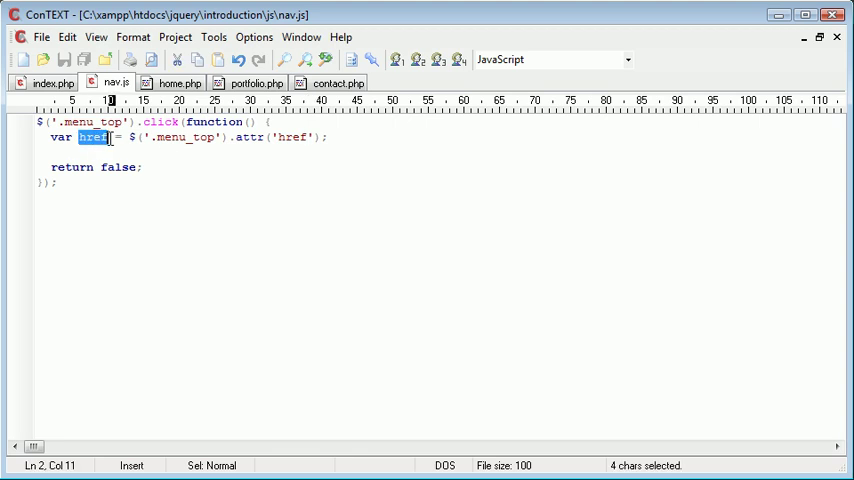
{"action": "type", "text": "alert"}
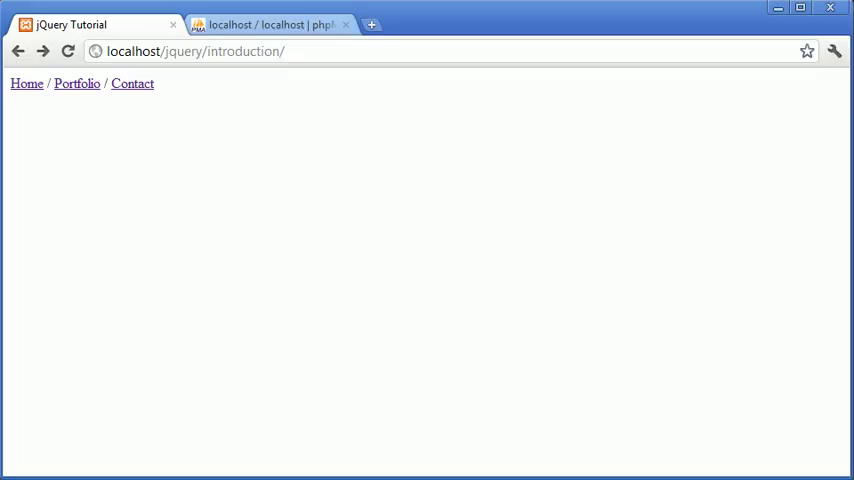
{"action": "left_click", "coordinate": [27, 83]}
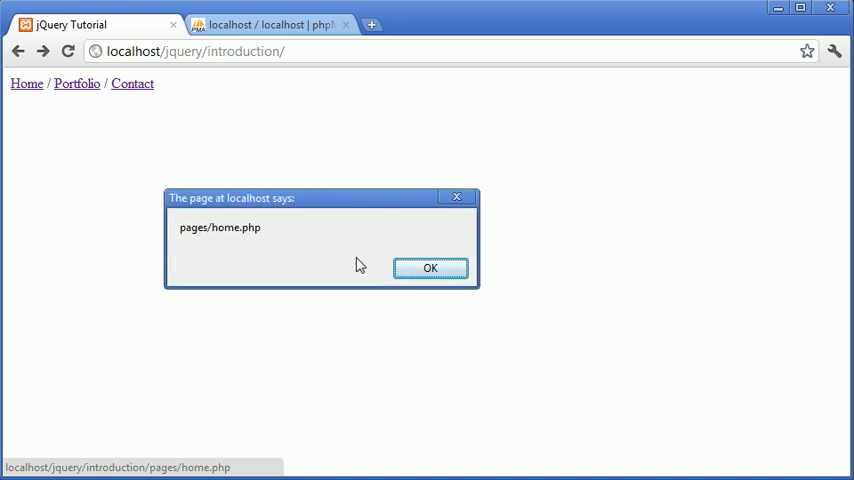
{"action": "left_click", "coordinate": [429, 267]}
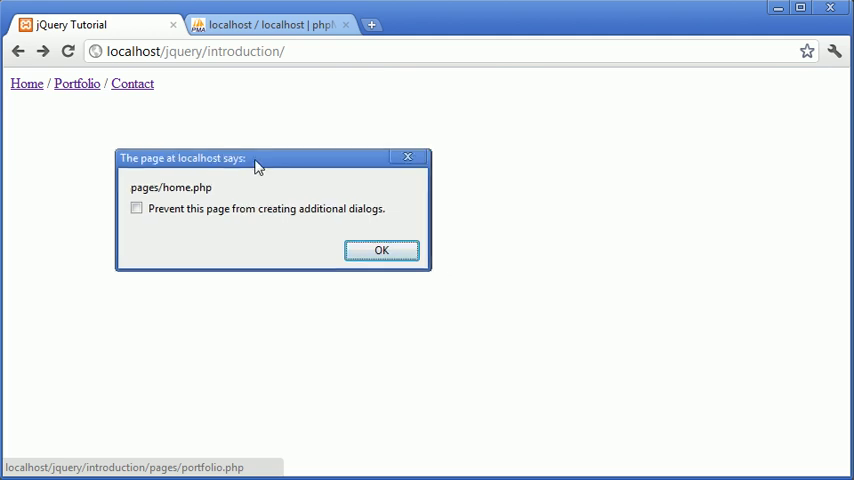
{"action": "left_click", "coordinate": [381, 250]}
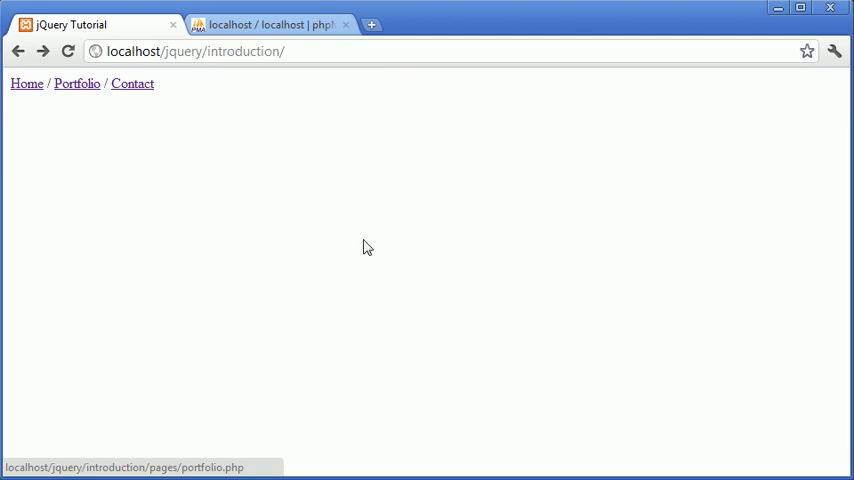
{"action": "left_click", "coordinate": [27, 84]}
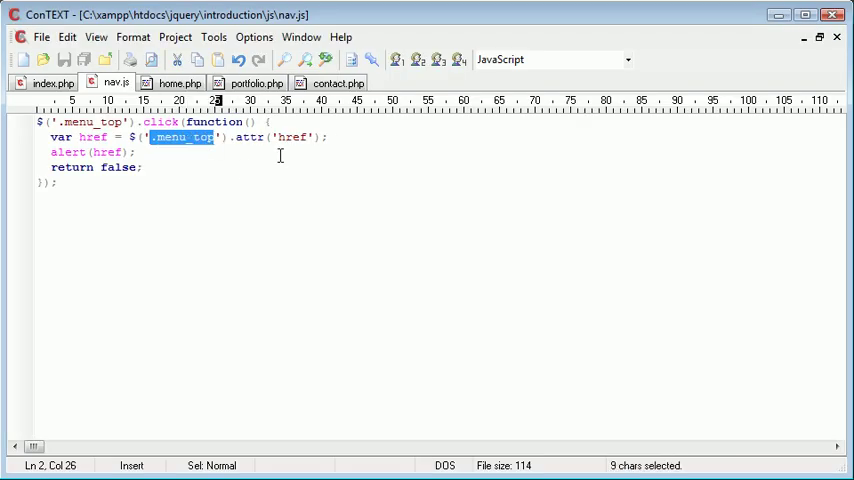
- Replace the '.menu_top' selector on the href line with this, correcting a typo
{"action": "type", "text": "tis"}
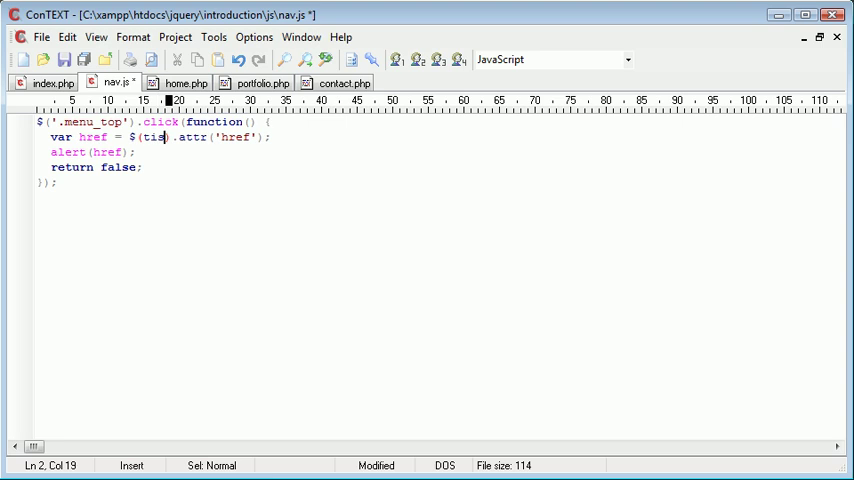
{"action": "double_click", "coordinate": [155, 137]}
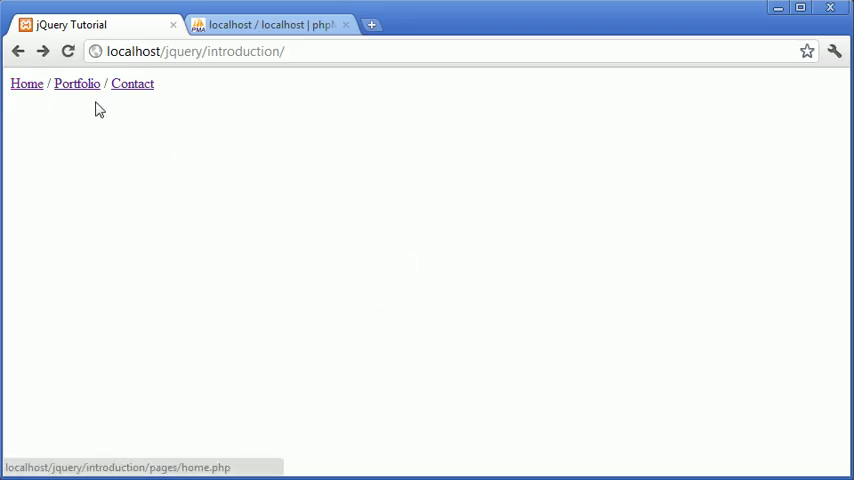
{"action": "left_click", "coordinate": [76, 84]}
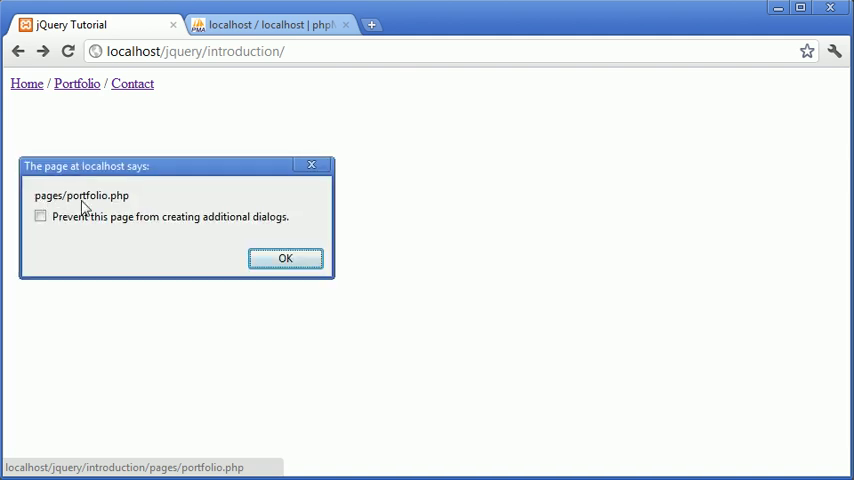
{"action": "left_click", "coordinate": [285, 258]}
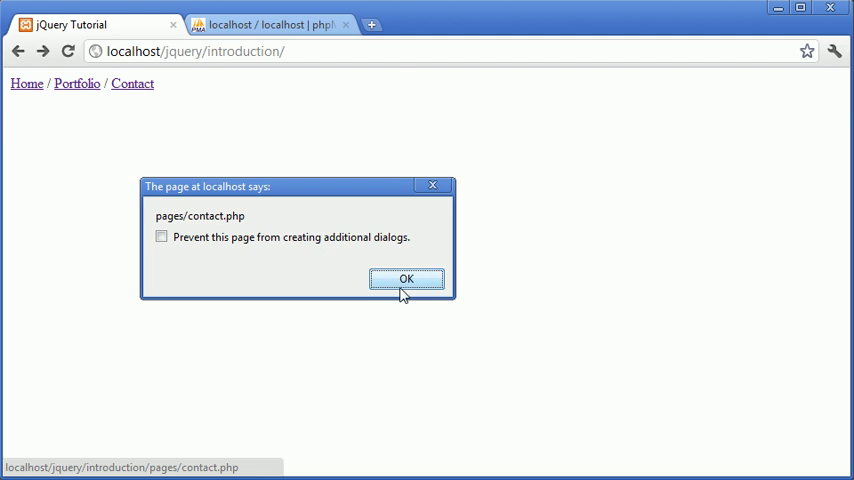
{"action": "left_click", "coordinate": [406, 278]}
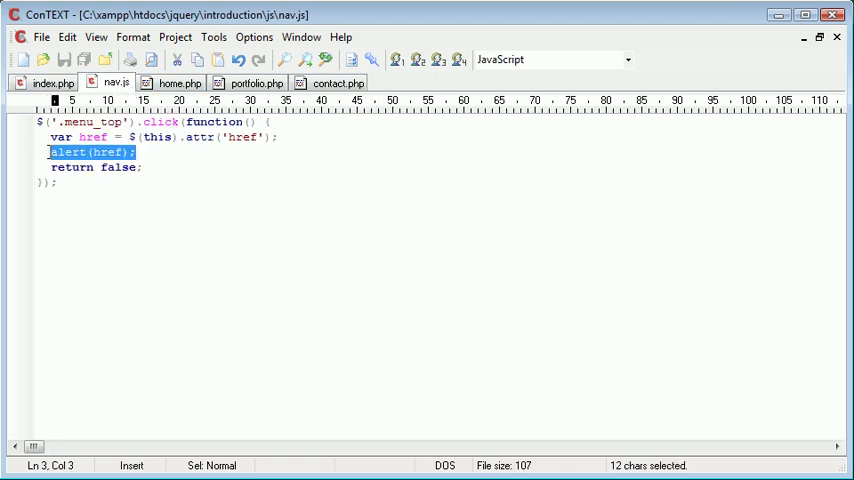
- Replace alert(href); with $('#content_area').load(href);
{"action": "key", "text": "Delete"}
{"action": "type", "text": "$('"}
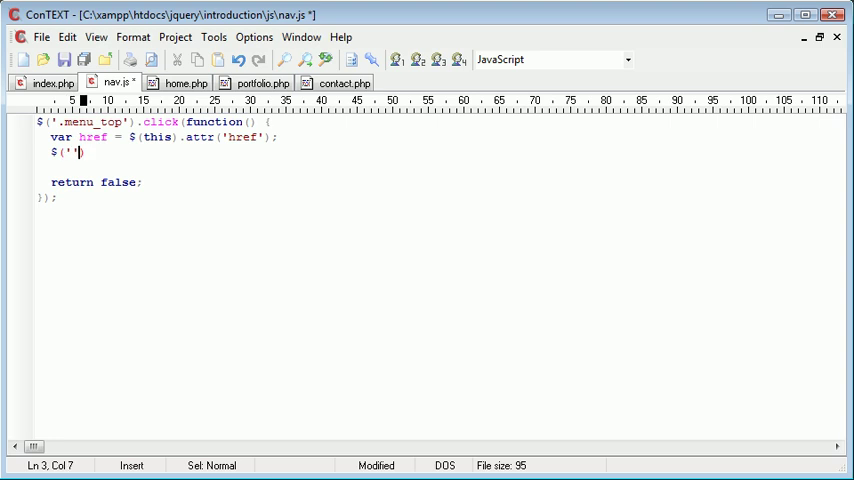
{"action": "type", "text": "#content"}
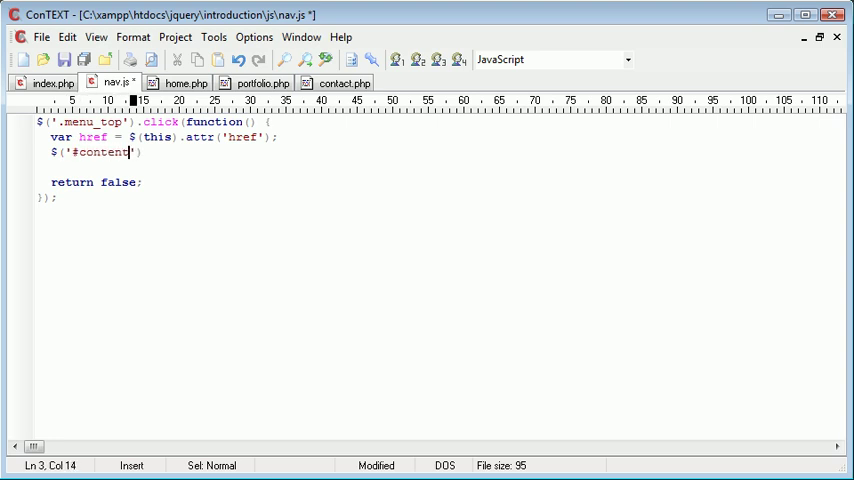
{"action": "type", "text": "_area')."}
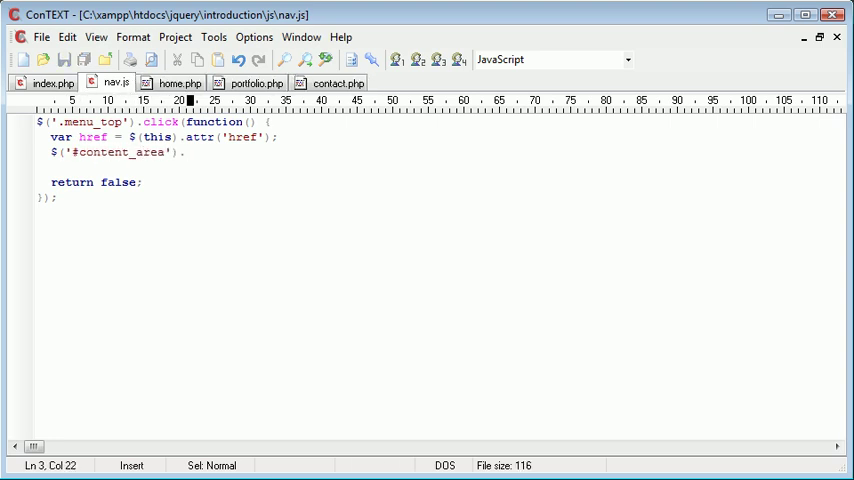
{"action": "type", "text": ".load()"}
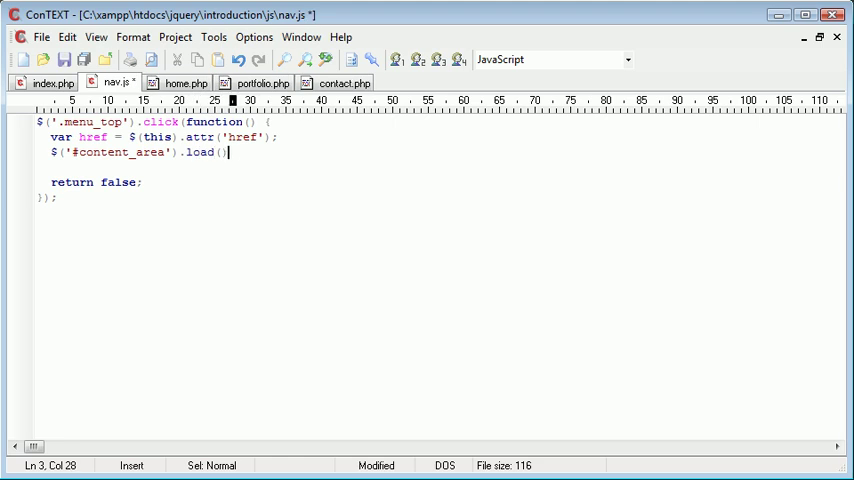
{"action": "type", "text": "href"}
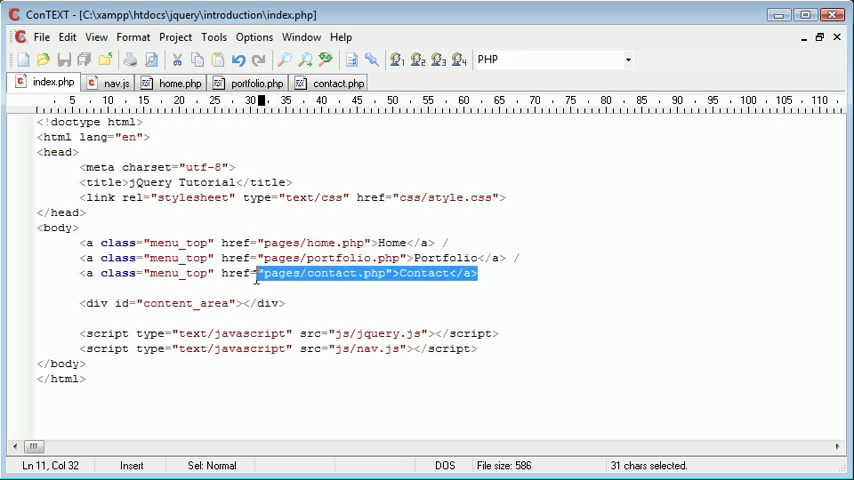
- Insert onclick="load('pages/home.php')" into the Home anchor in index.php and select it
{"action": "right_click", "coordinate": [280, 274]}
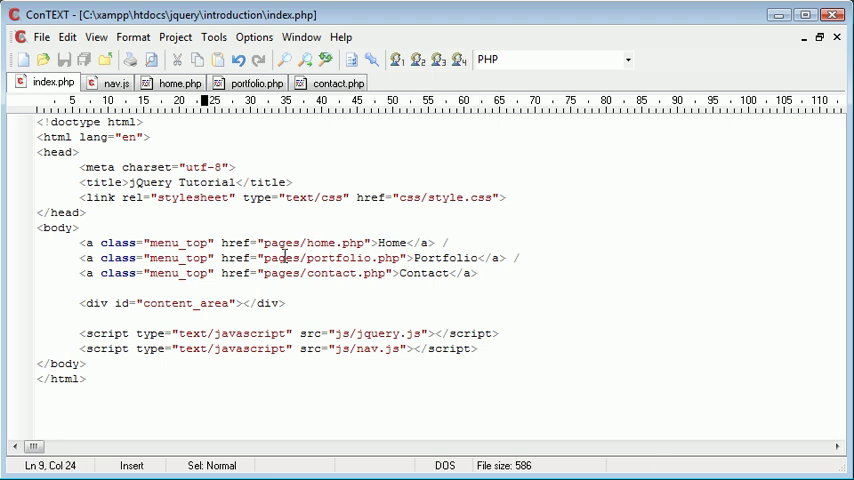
{"action": "double_click", "coordinate": [313, 242]}
{"action": "type", "text": "\" onclick="}
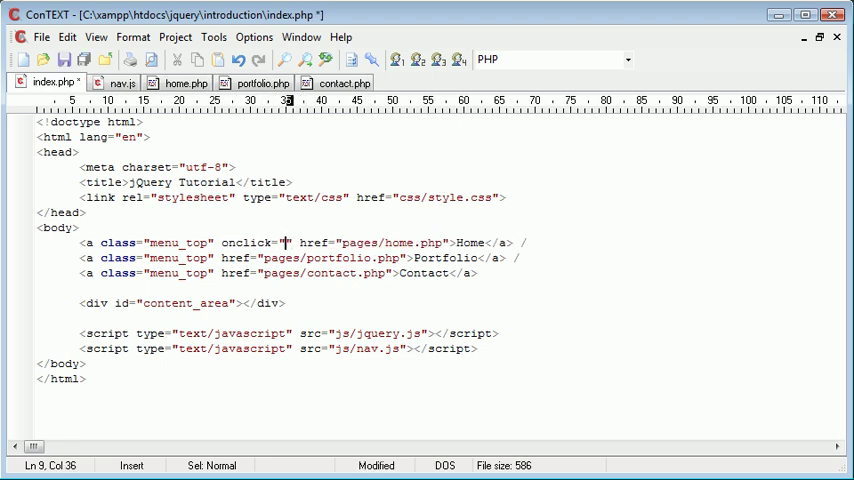
{"action": "type", "text": "load()"}
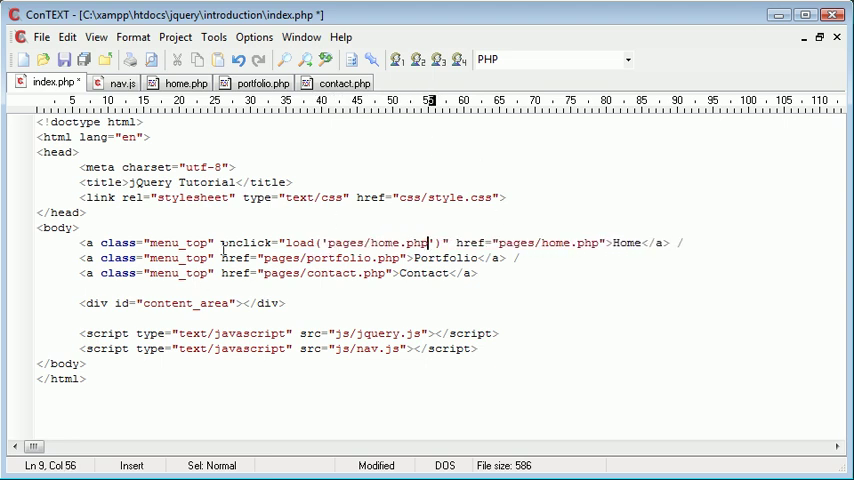
{"action": "left_click_drag", "start_coordinate": [222, 242], "coordinate": [447, 242]}
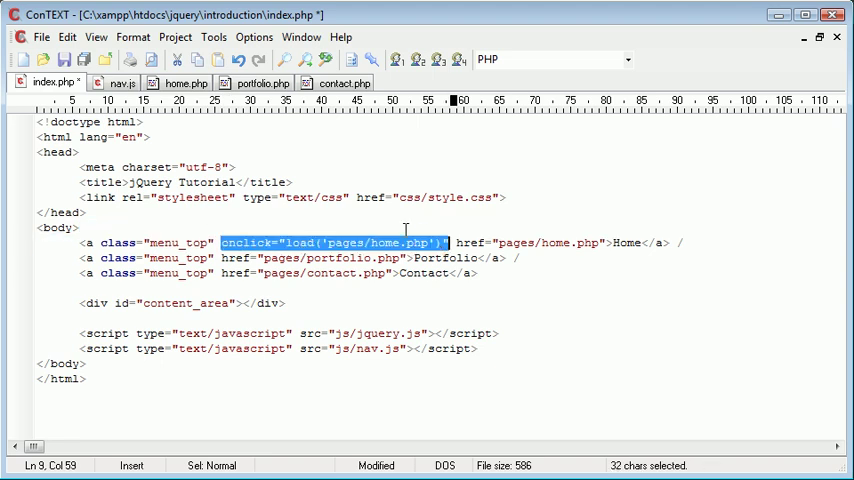